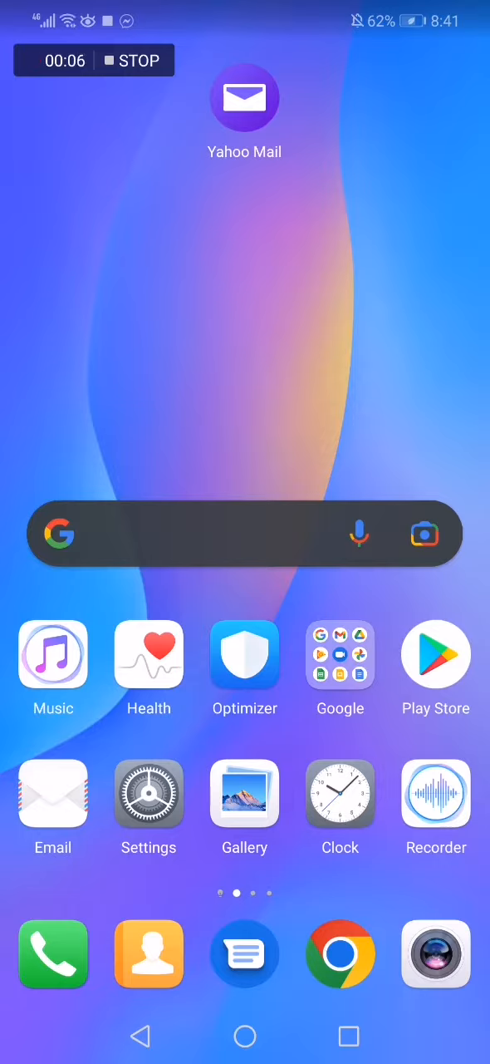
Launch Yahoo Mail from the home screen and open its Settings page.
left_click(245, 96)
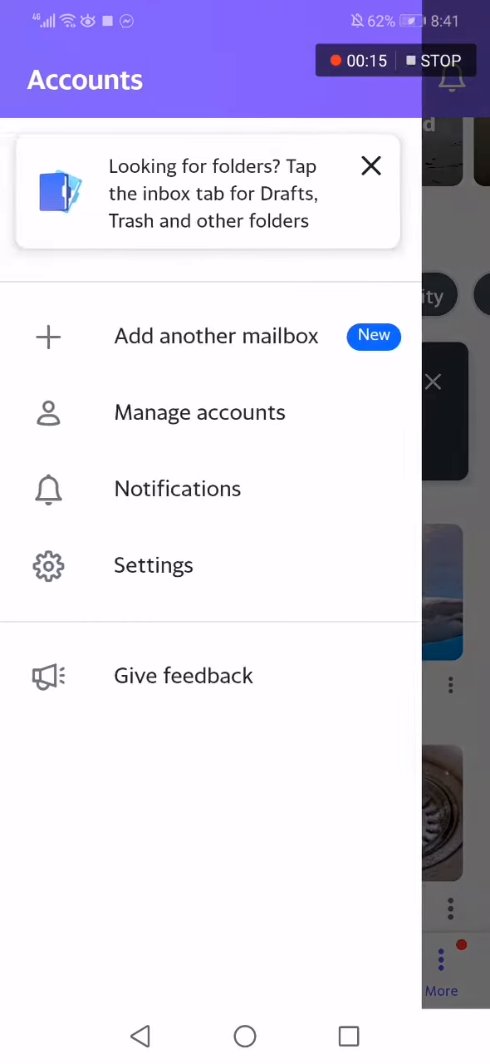
left_click(152, 565)
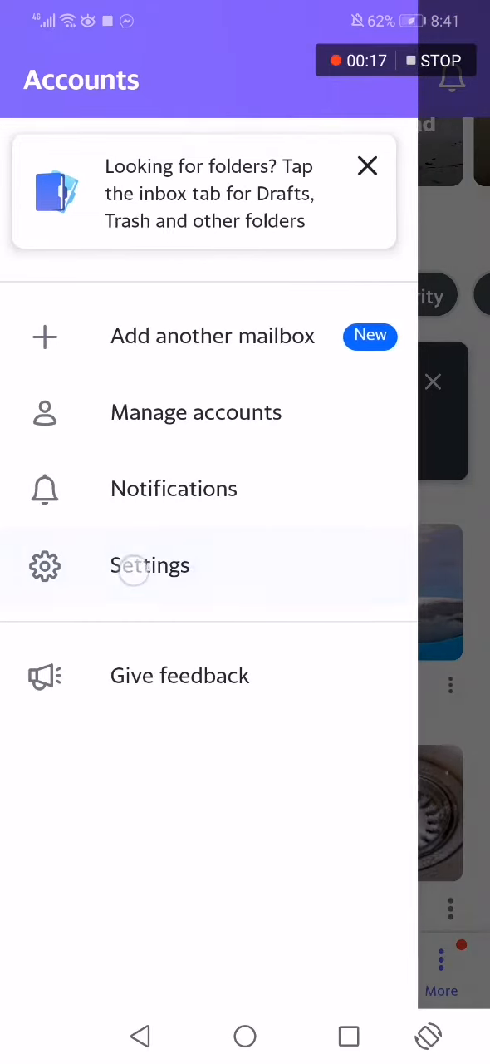
left_click(150, 565)
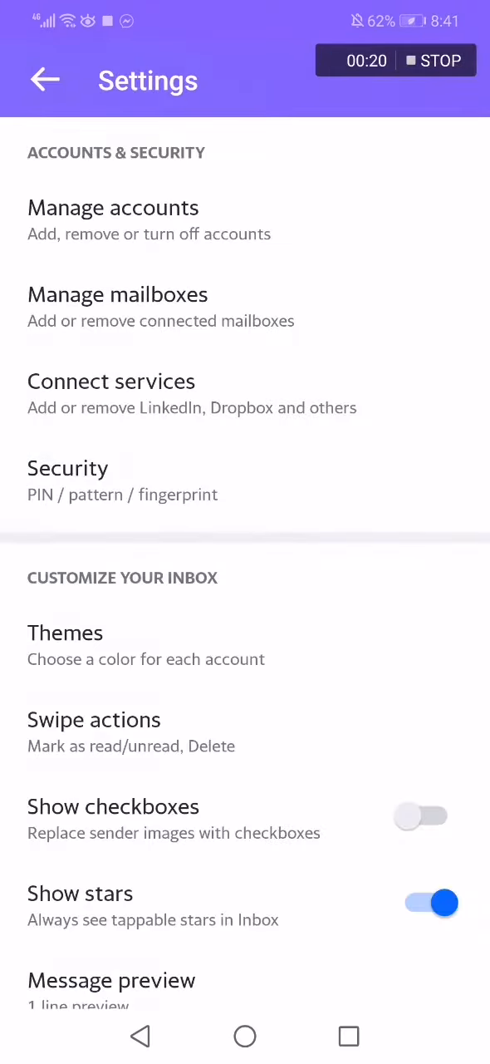